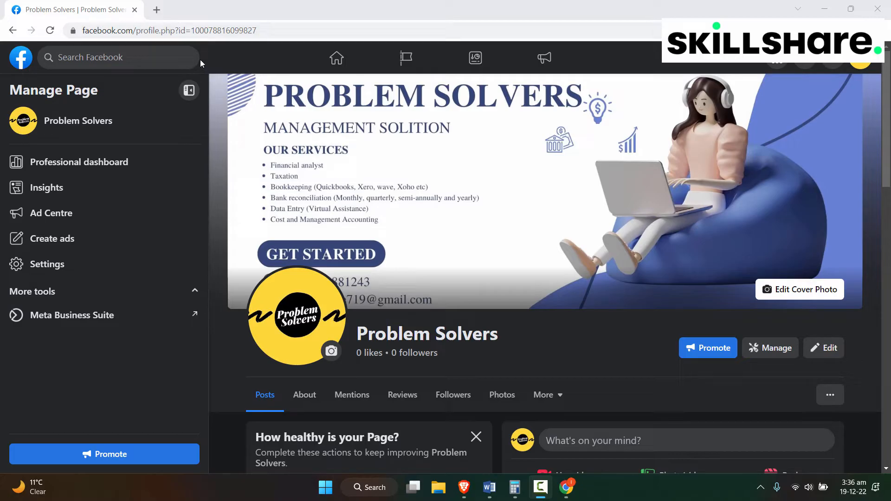
mouse_move(873, 75)
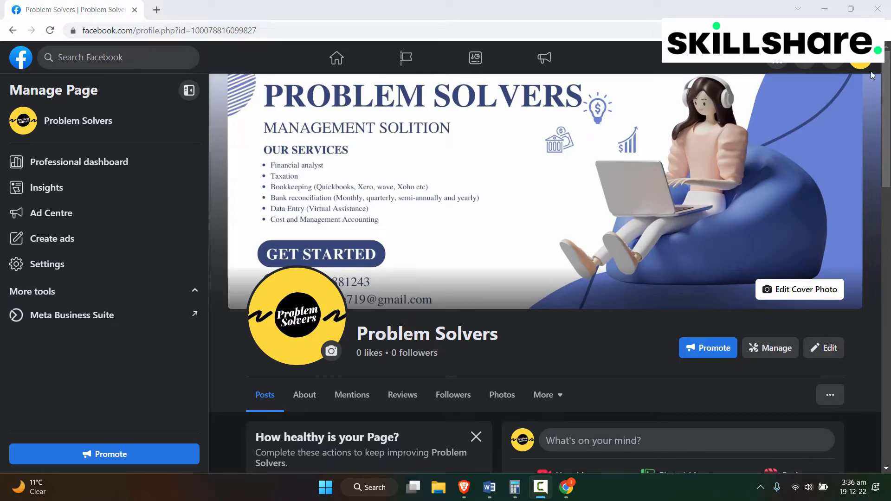
mouse_move(861, 63)
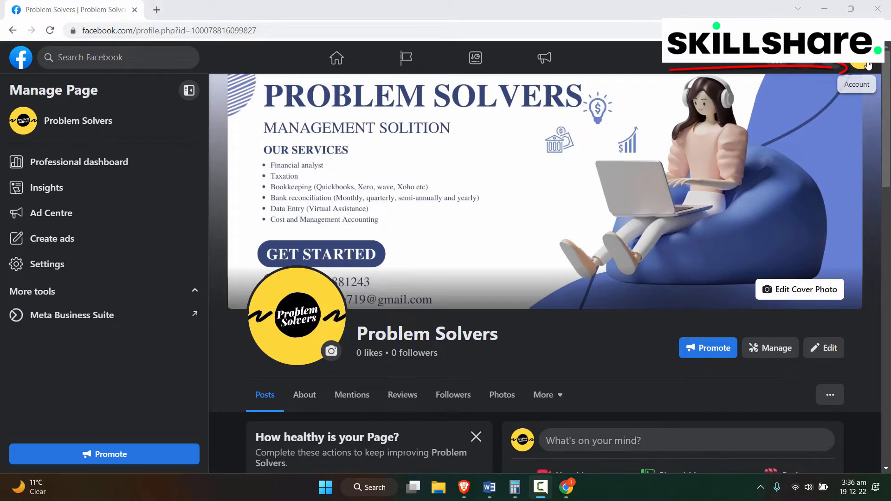
- Look at Display & accessibility in the account menu, then close the menu
left_click(863, 62)
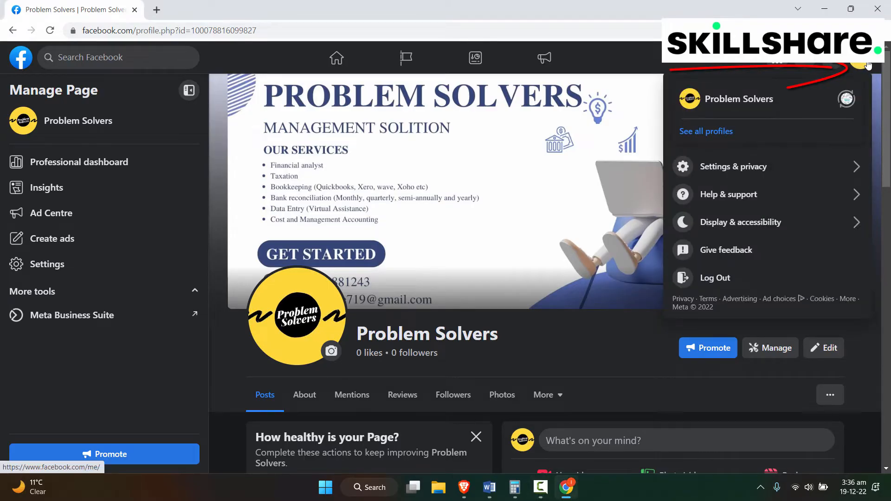
left_click(742, 223)
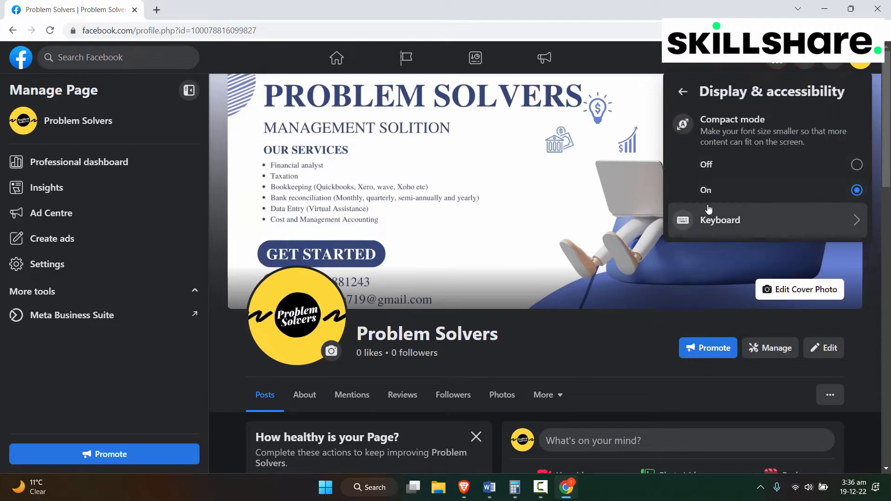
mouse_move(692, 94)
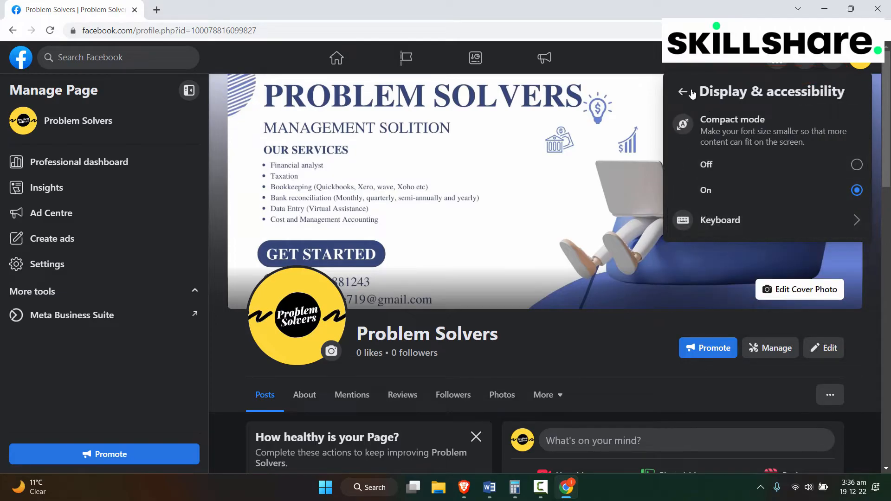
left_click(684, 91)
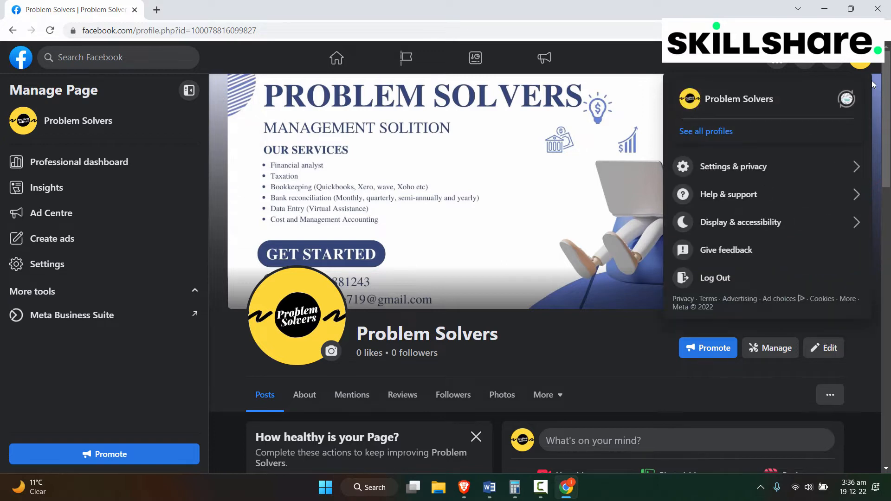
mouse_move(717, 107)
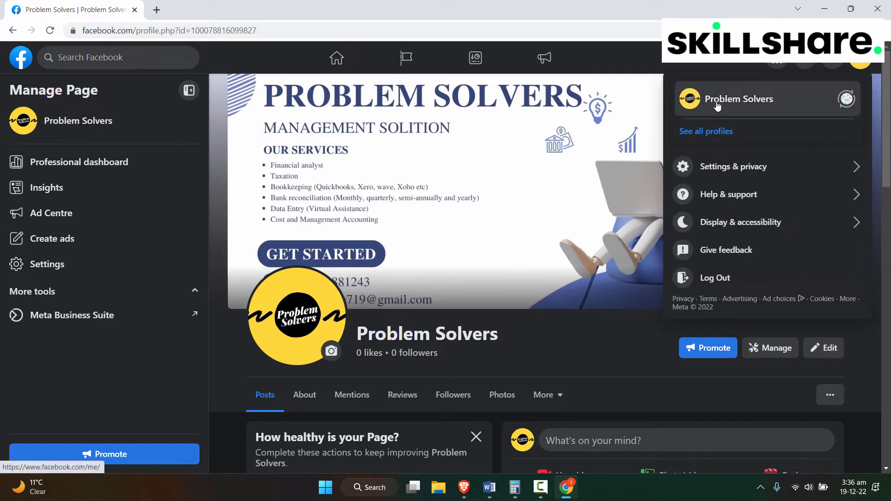
left_click(785, 79)
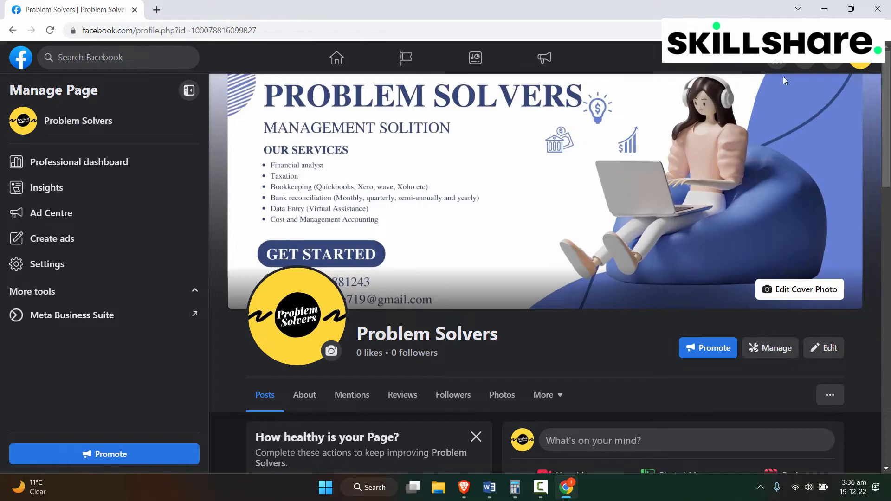
- Switch from Problem Solvers to the personal profile Ishfaq Ahmad and open that profile
left_click(860, 61)
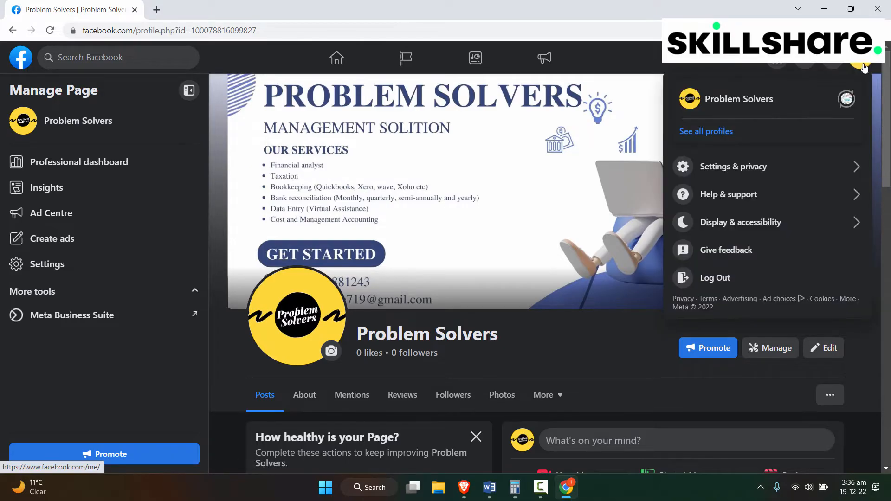
mouse_move(743, 122)
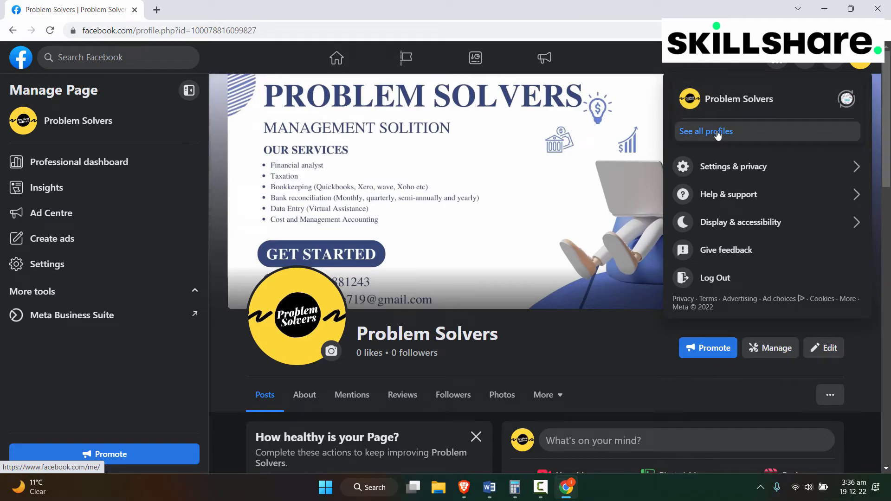
left_click(706, 131)
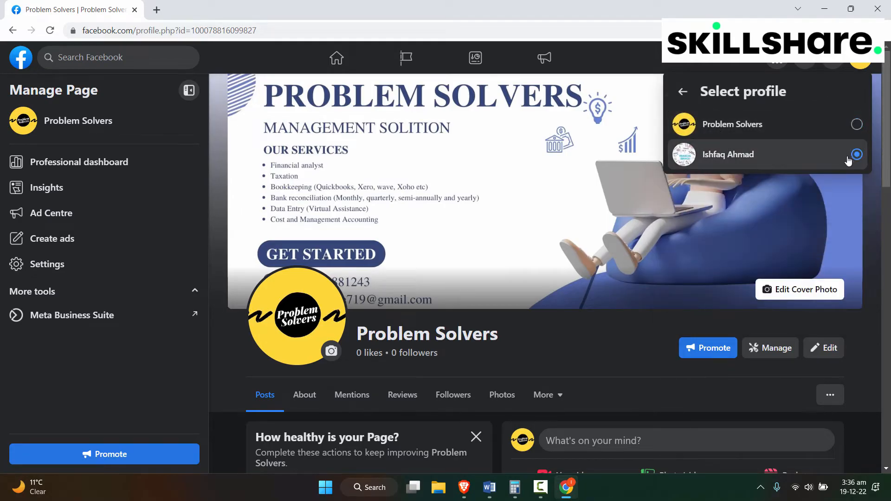
left_click(729, 154)
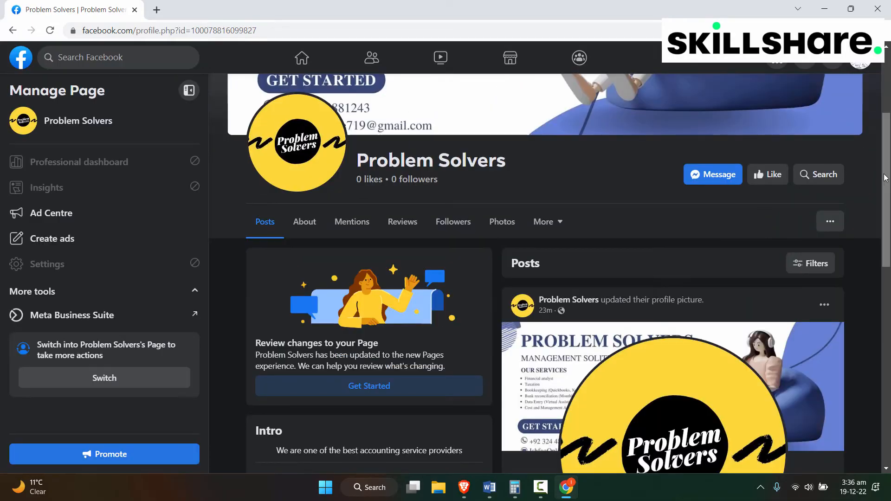
left_click(104, 377)
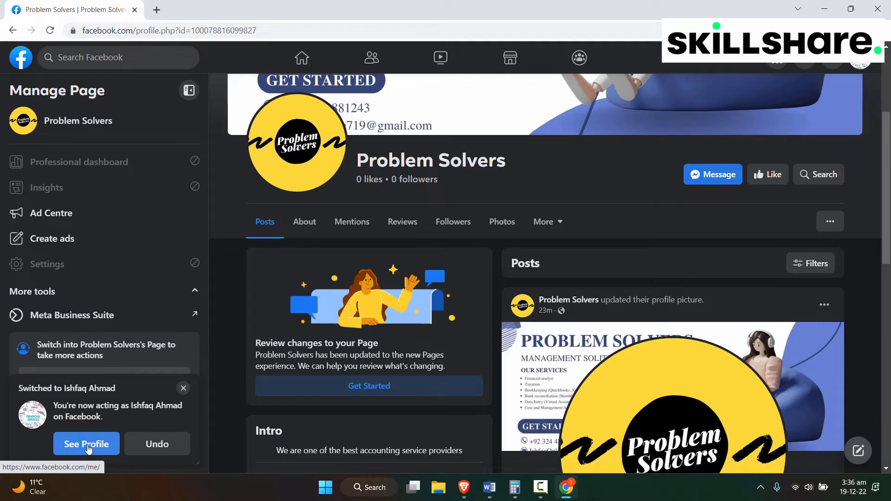
left_click(86, 444)
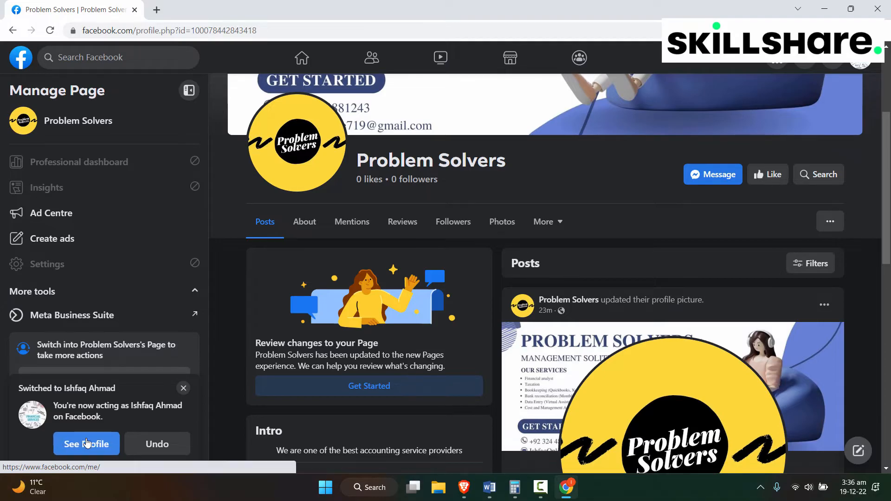
left_click(86, 444)
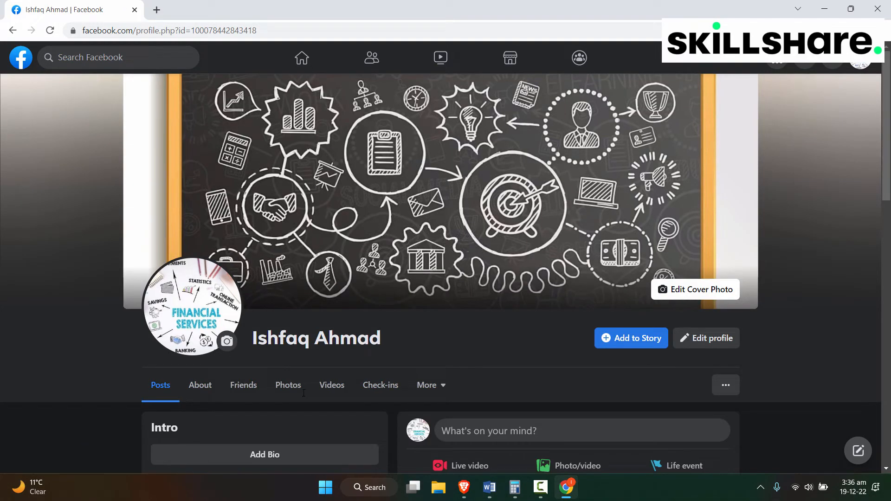
mouse_move(860, 63)
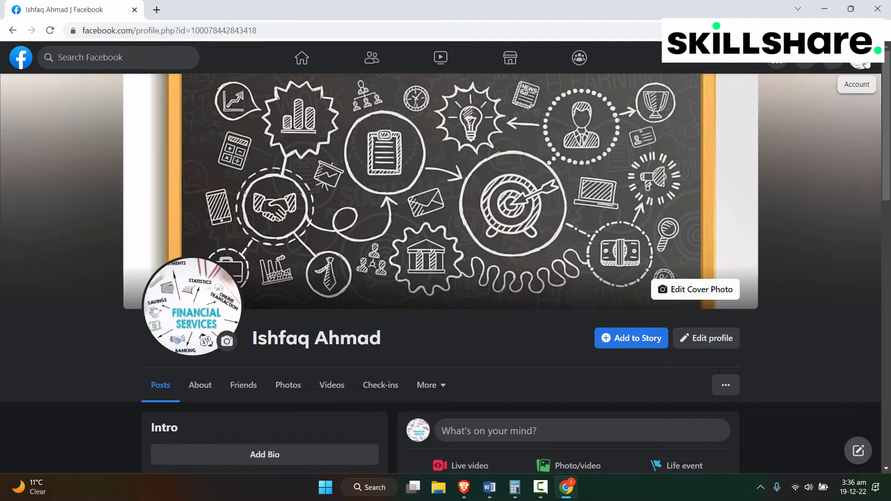
left_click(860, 63)
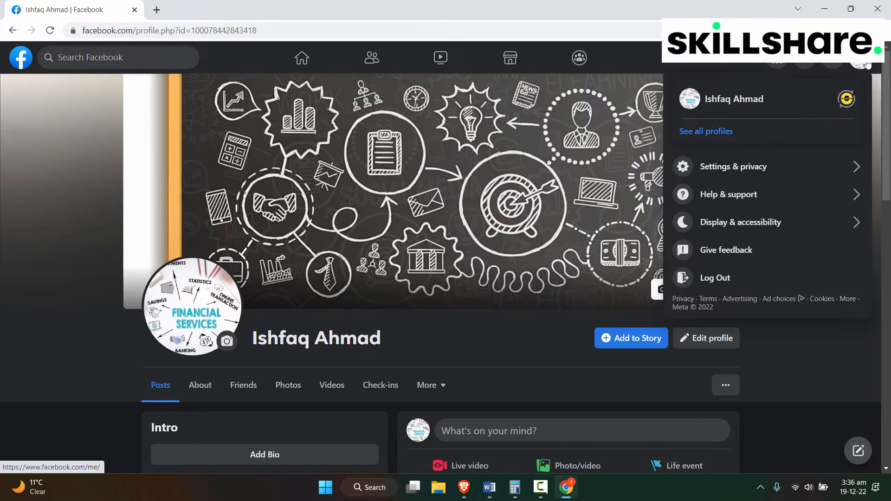
left_click(741, 222)
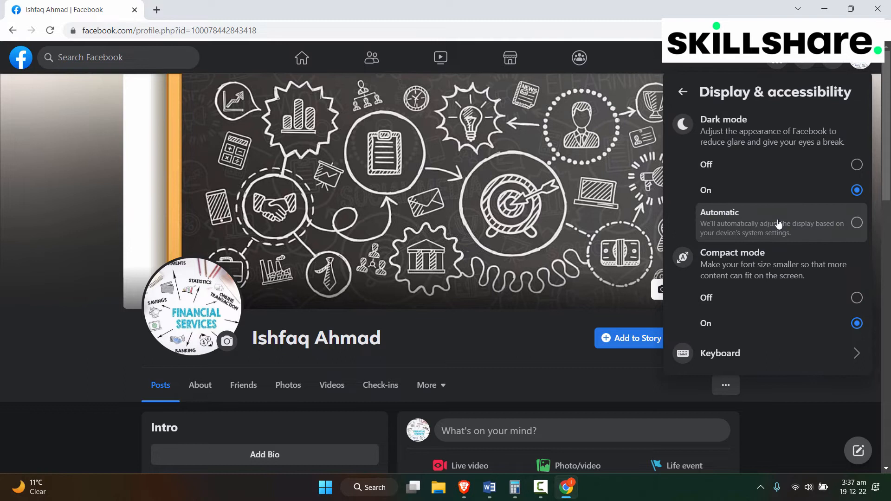
mouse_move(784, 193)
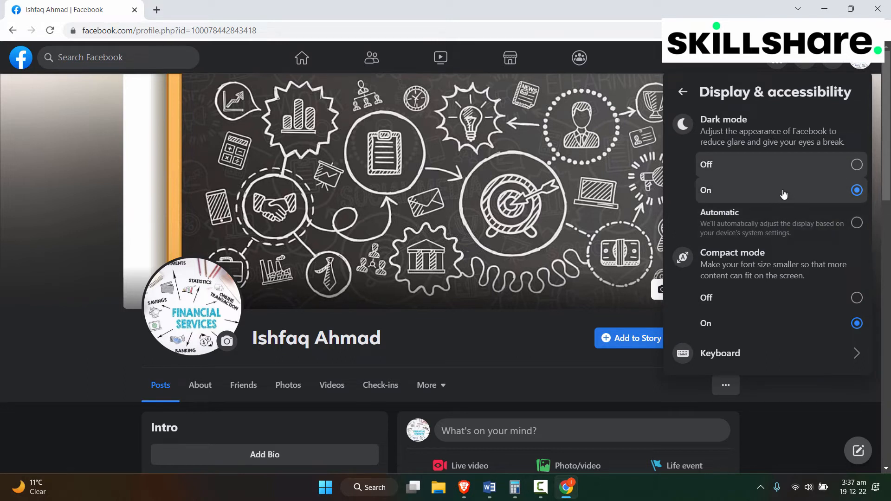
mouse_move(775, 166)
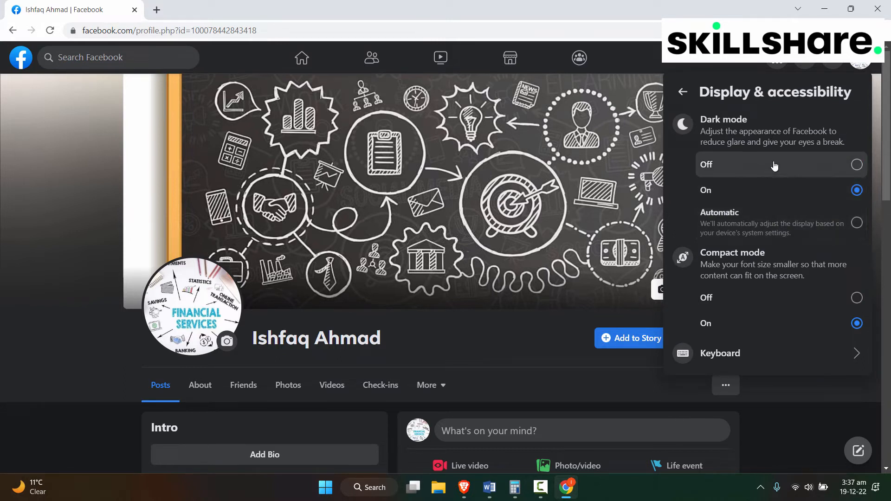
left_click(856, 164)
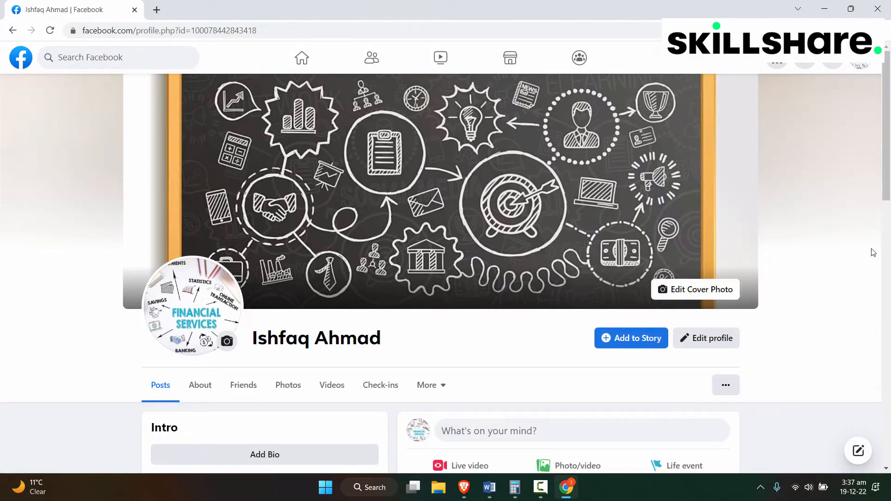
- Switch back to the Problem Solvers Page and open its page in the light theme
left_click(861, 61)
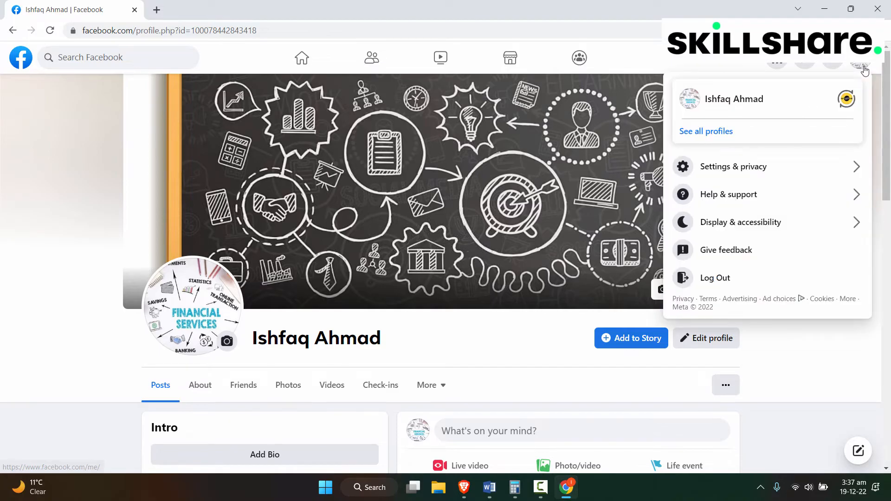
left_click(706, 131)
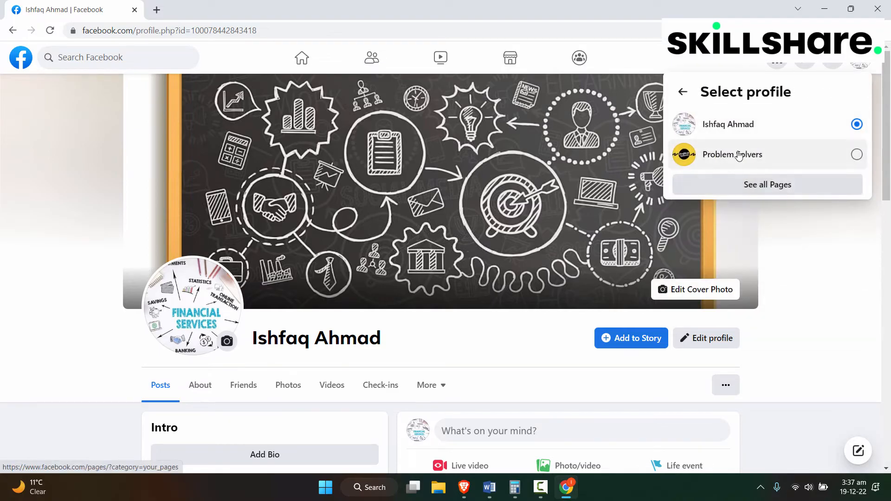
left_click(733, 154)
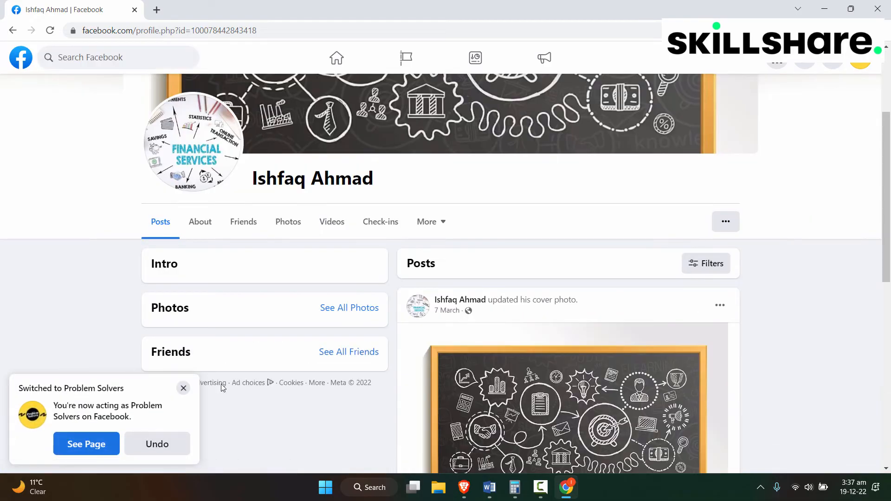
left_click(86, 444)
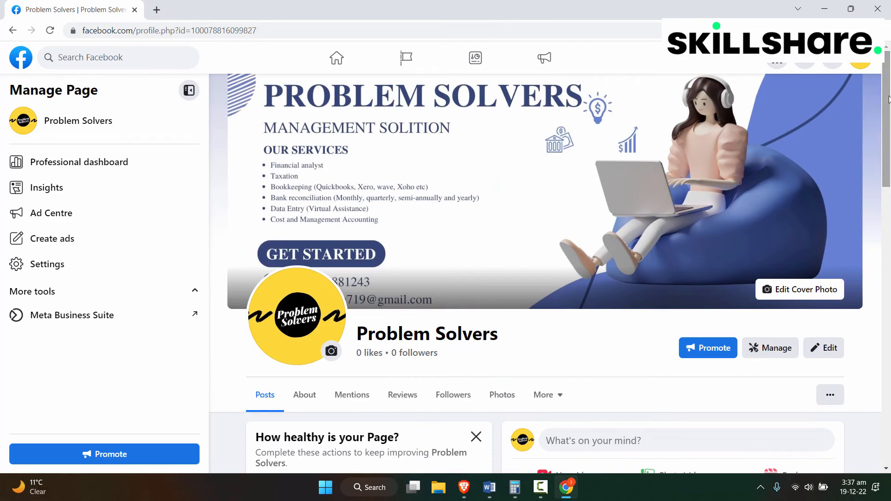
mouse_move(881, 155)
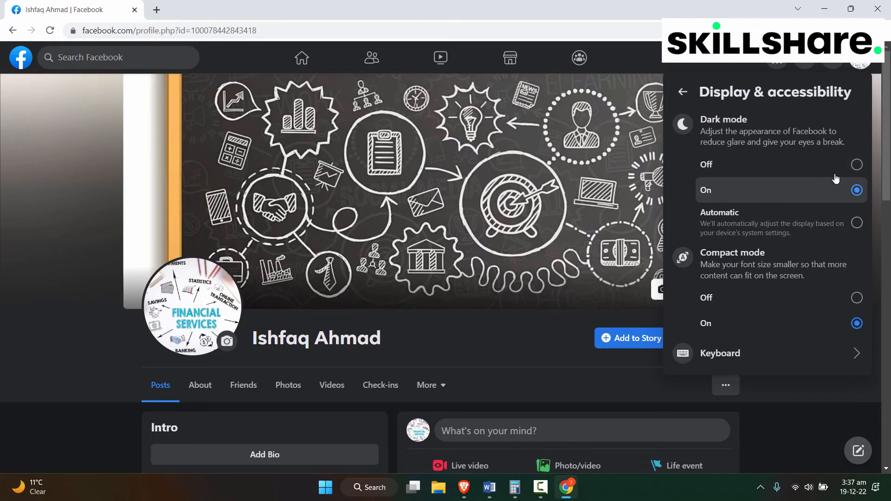
- Turn Dark mode off, then list all profiles to choose Problem Solvers
left_click(857, 165)
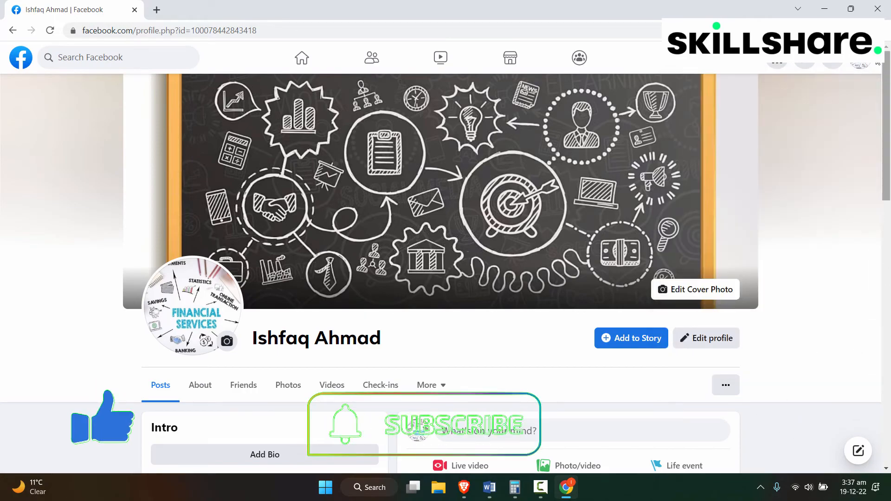
left_click(860, 63)
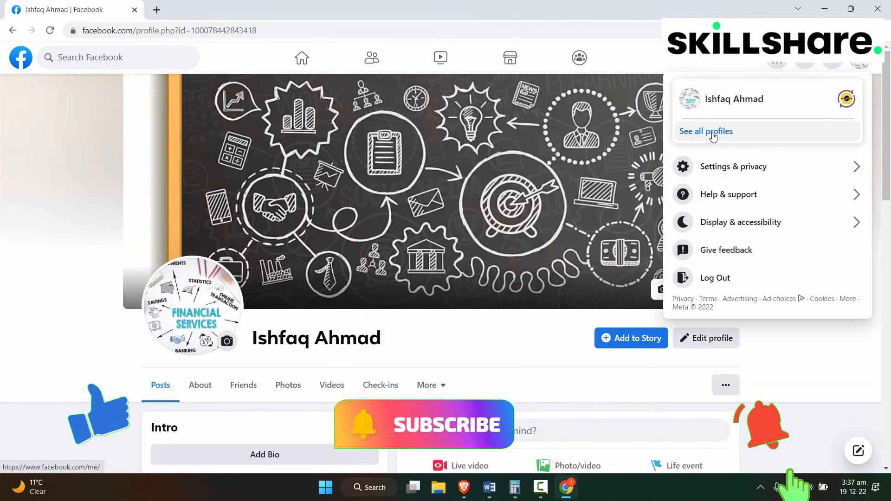
left_click(706, 131)
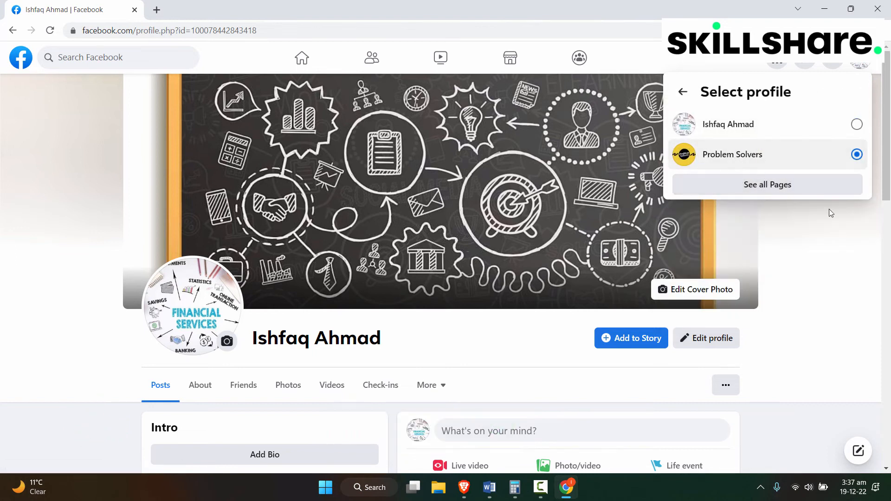